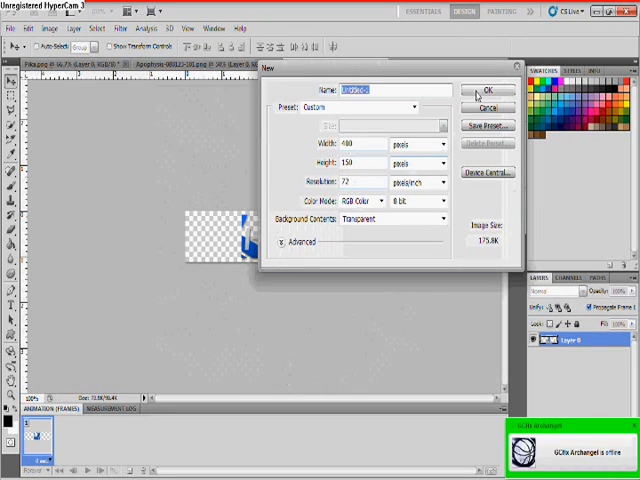
mouse_move(487, 92)
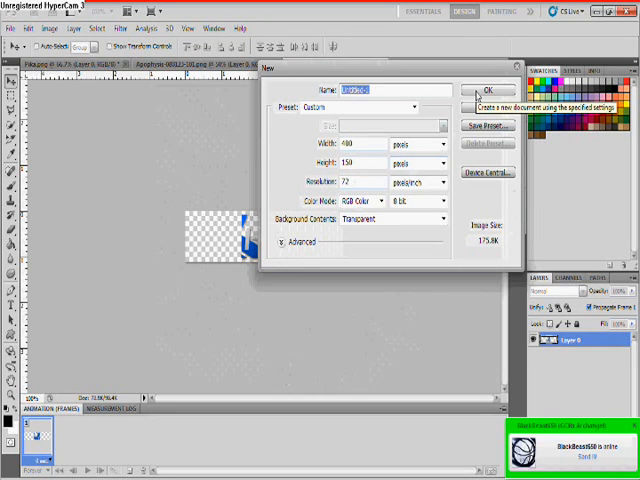
Step: Create a 400×150 px transparent document and bring in the Pikachu render
click(484, 91)
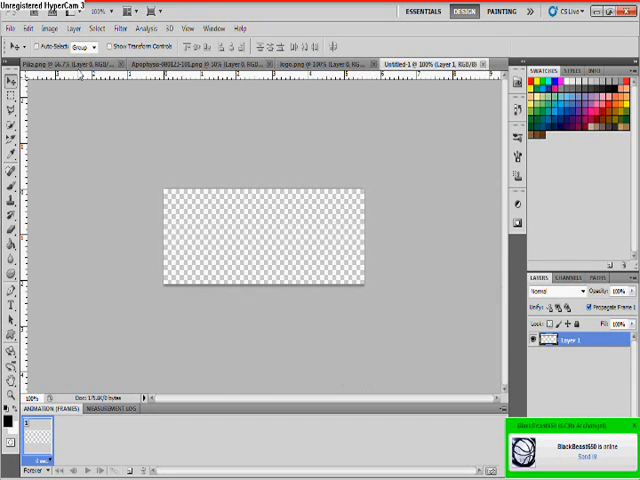
click(65, 65)
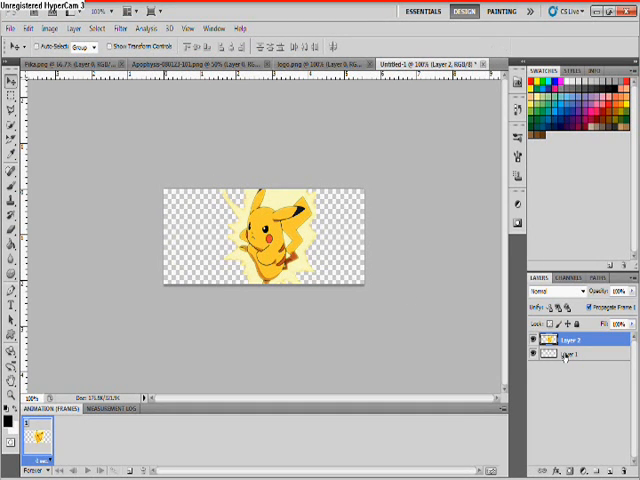
Step: Select the empty Layer 1, enlarge the soft brush and paint with dark brown
click(572, 355)
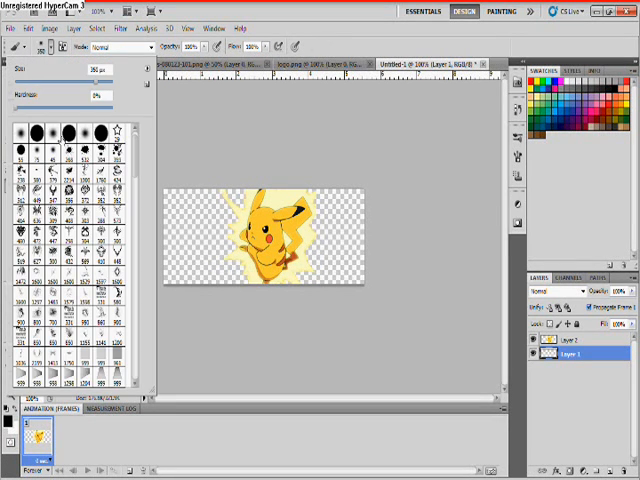
drag(75, 105, 120, 105)
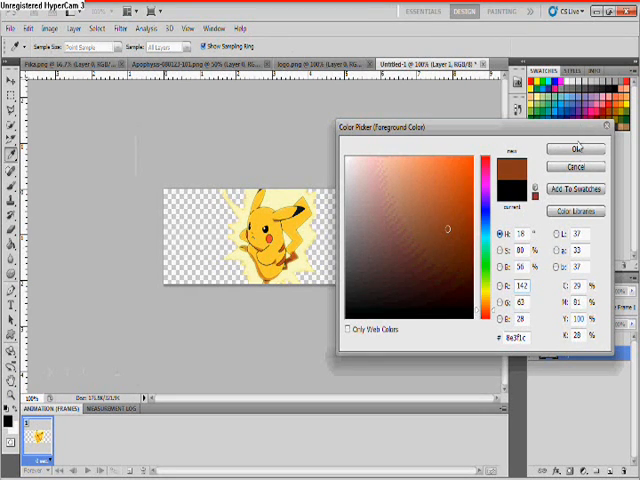
click(559, 148)
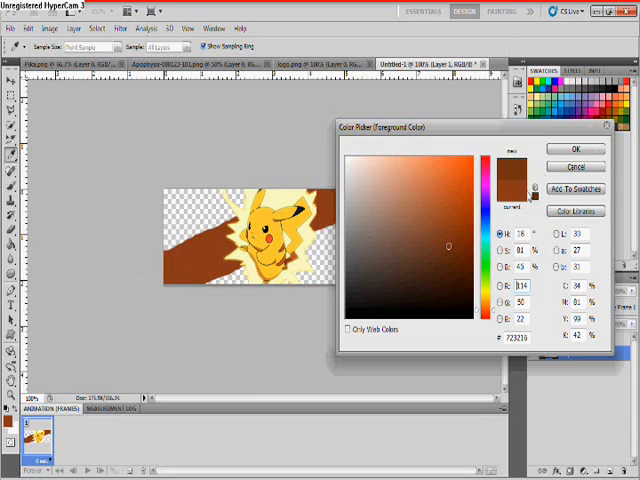
click(569, 147)
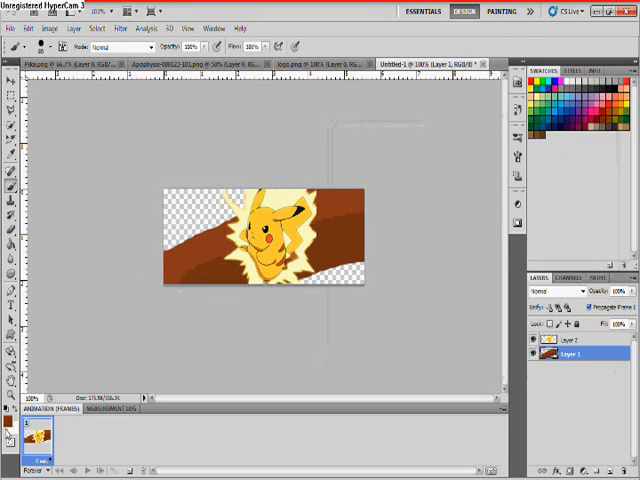
Step: Paint golden-yellow strokes behind Pikachu, settling on a lighter yellow
click(10, 85)
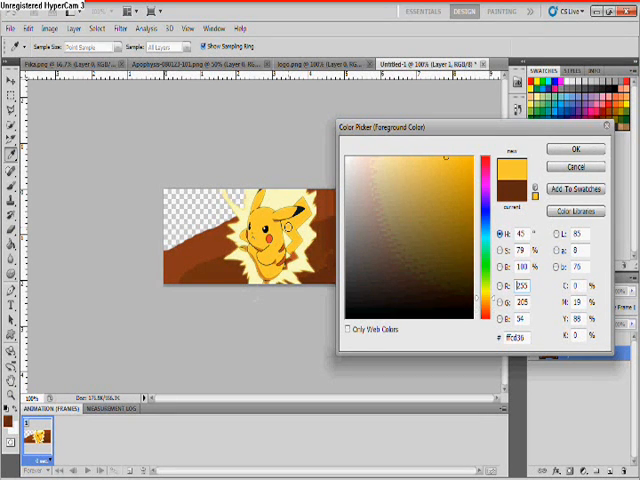
click(567, 148)
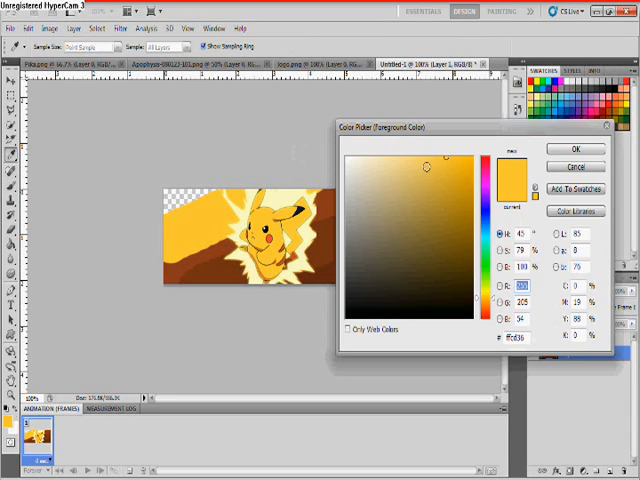
click(425, 160)
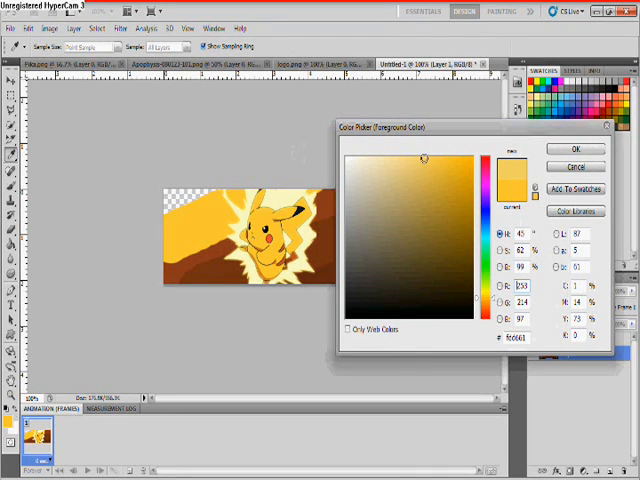
click(569, 148)
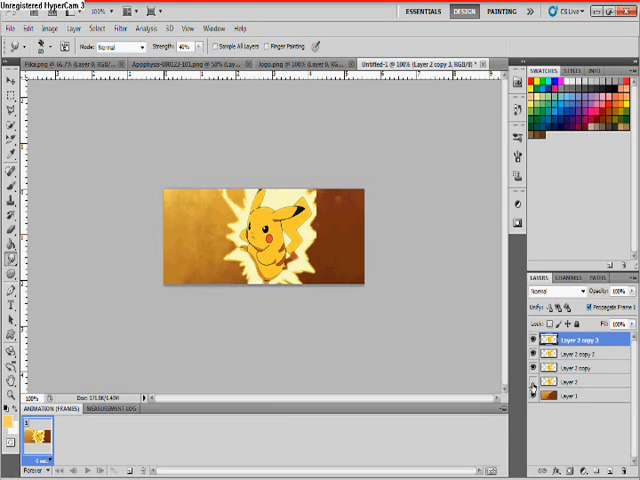
Step: Hide Layer 2; blend its copies in Linear Dodge 79% and Color Dodge 86%
click(582, 367)
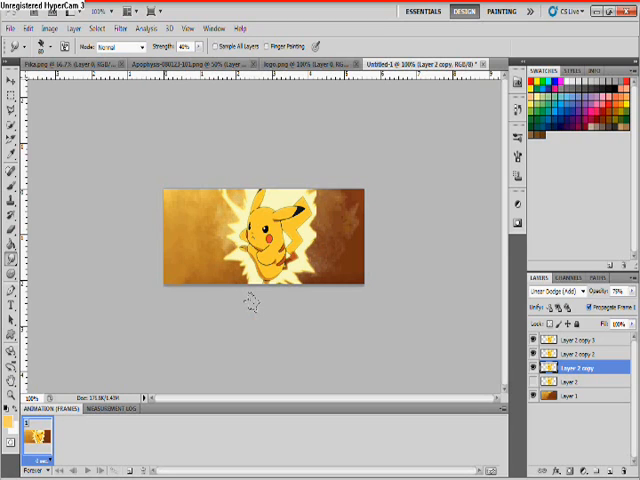
mouse_move(263, 315)
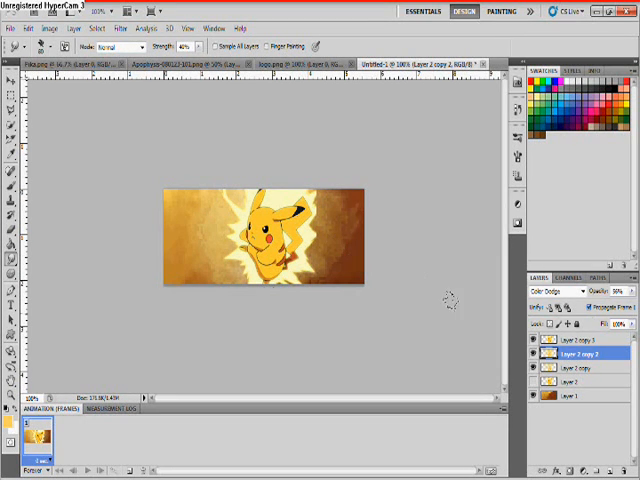
click(580, 347)
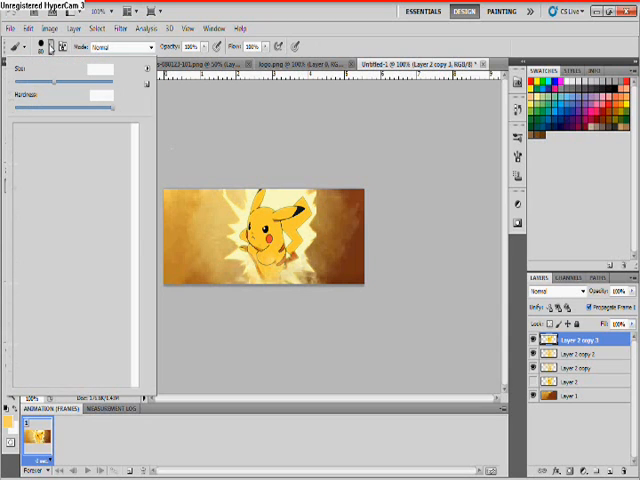
Step: Darken the banner edges with a soft black brush, then close Pika.png
click(140, 48)
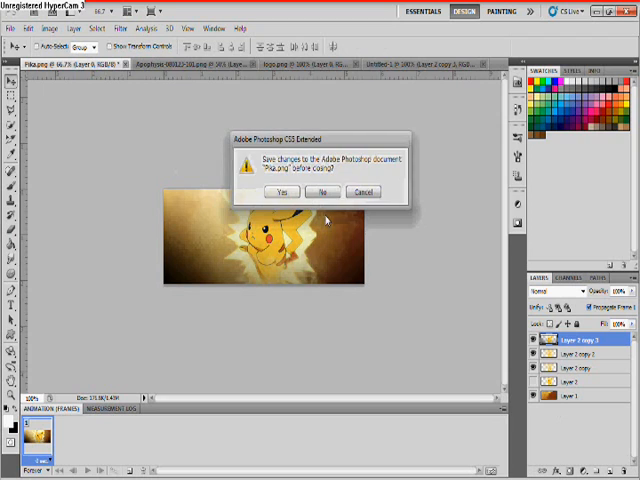
Step: Close Pika.png without saving and add the blue fractal as a Lighter-blended Layer 3
click(324, 191)
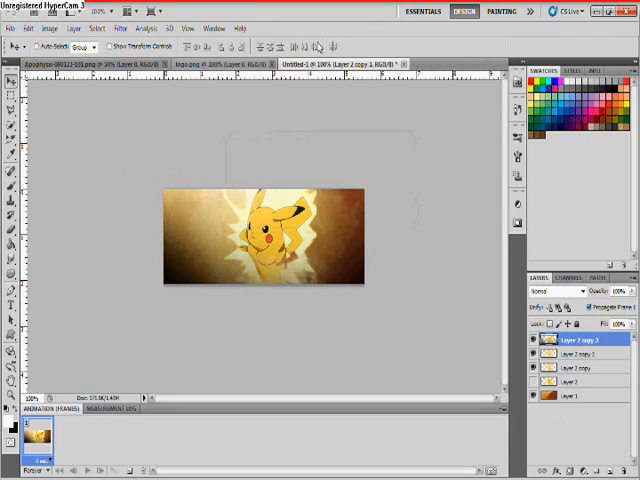
click(60, 63)
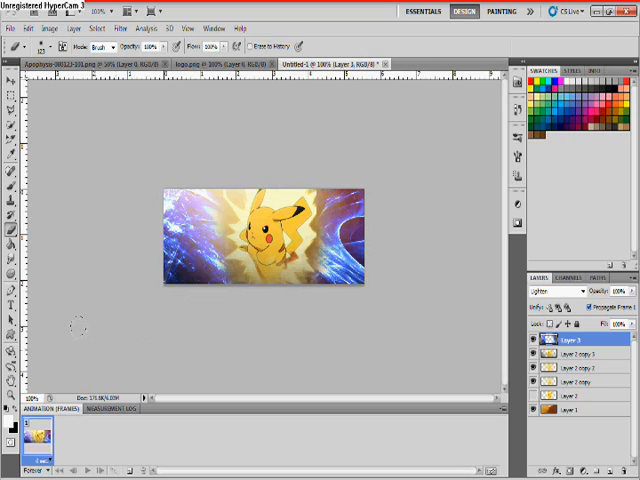
mouse_move(175, 158)
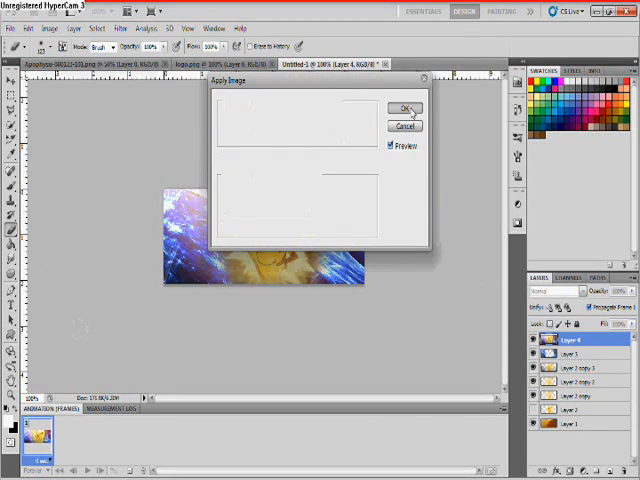
Step: Stamp the whole visible banner onto a new top Layer 4
click(410, 107)
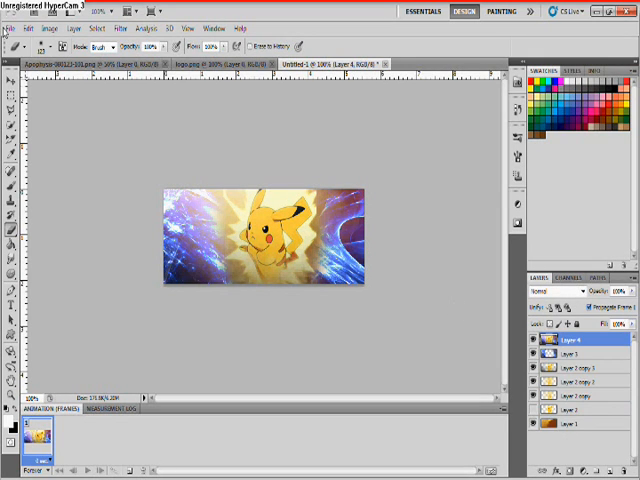
click(47, 28)
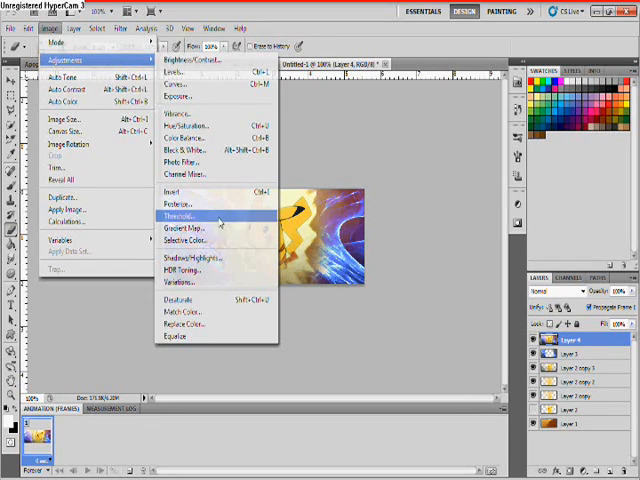
Step: Apply the violet-to-orange preset gradient map to Layer 4
click(180, 227)
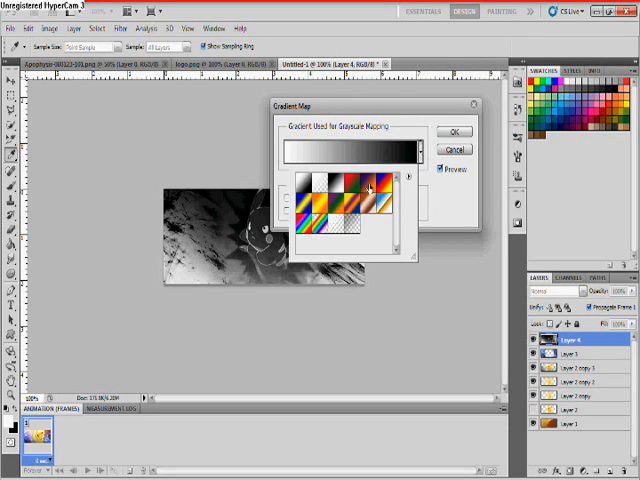
click(375, 195)
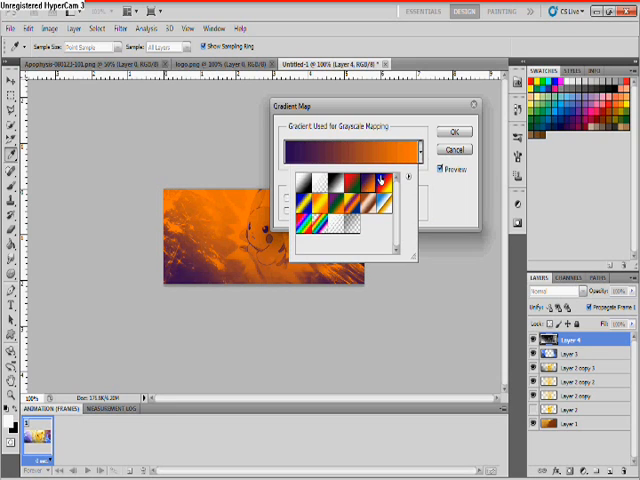
click(458, 131)
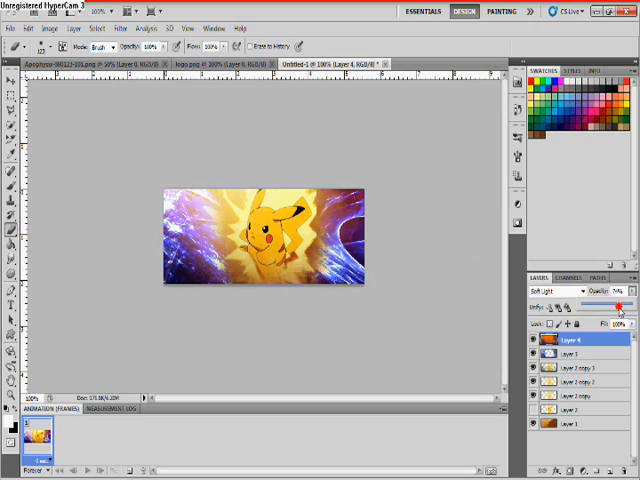
Step: Blend Layer 4 in Soft Light at about 74% opacity
drag(620, 309, 625, 309)
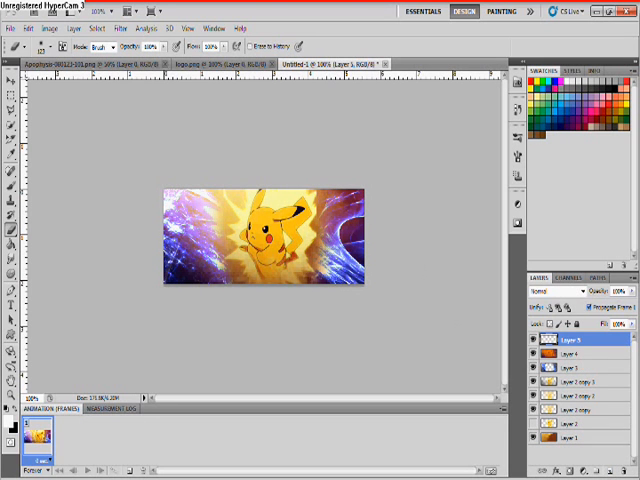
Step: Fill the new Layer 5 with a merged copy of the banner via Apply Image
click(57, 38)
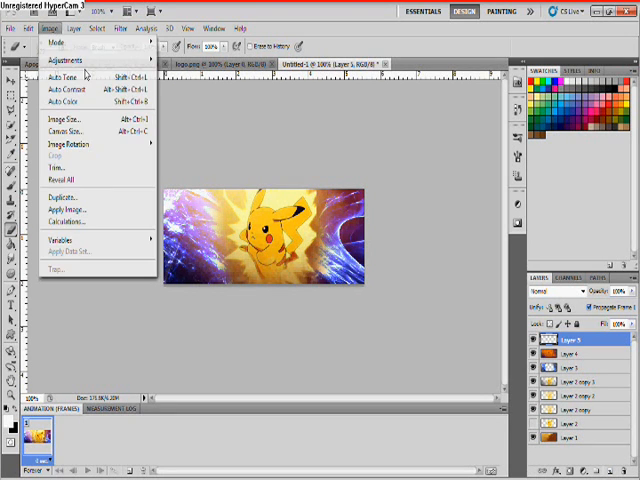
click(65, 209)
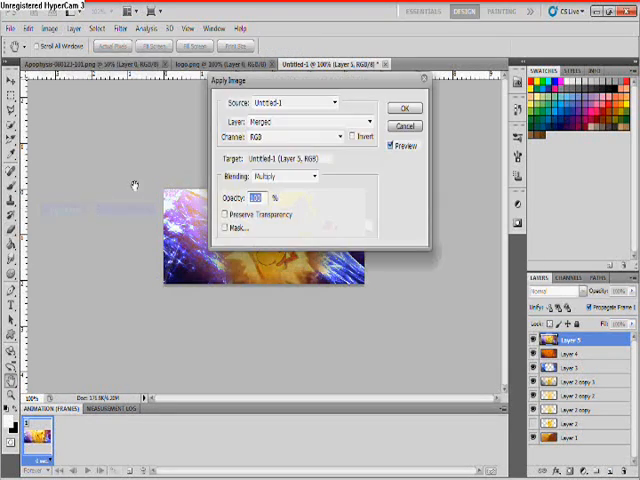
click(405, 106)
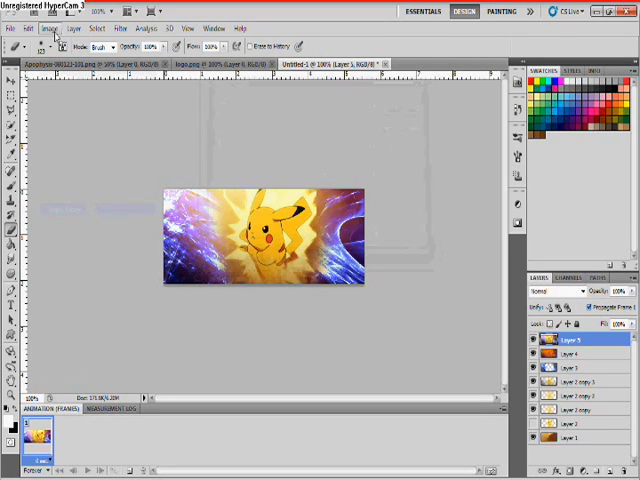
Step: Add a Cooling Filter (80) photo filter at 25% density
click(45, 28)
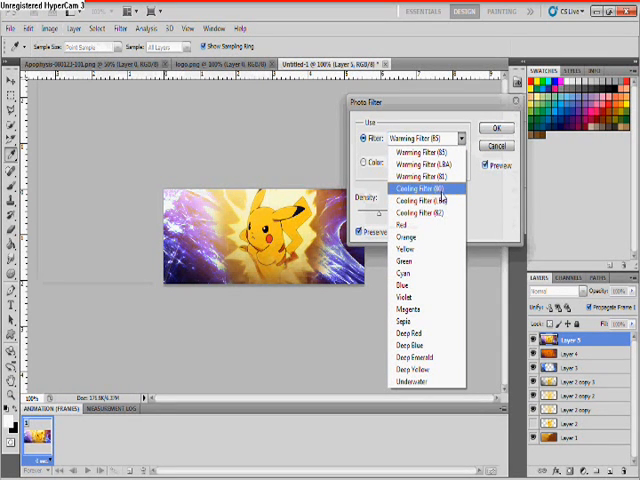
click(411, 187)
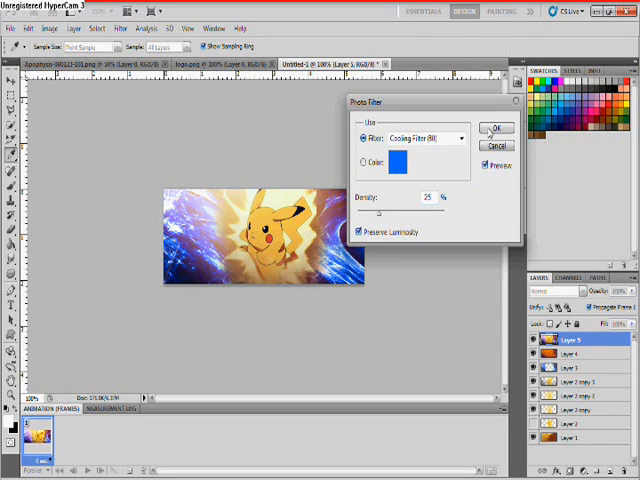
click(499, 127)
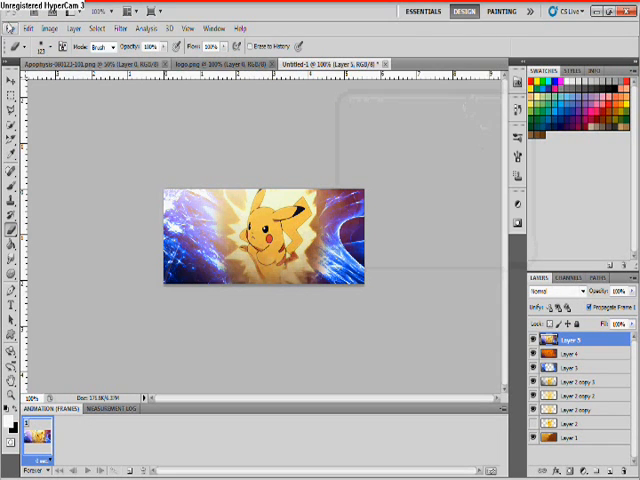
Step: Give Layer 5 a reversed black-to-white gradient map, in Soft Light at about 89%
click(46, 28)
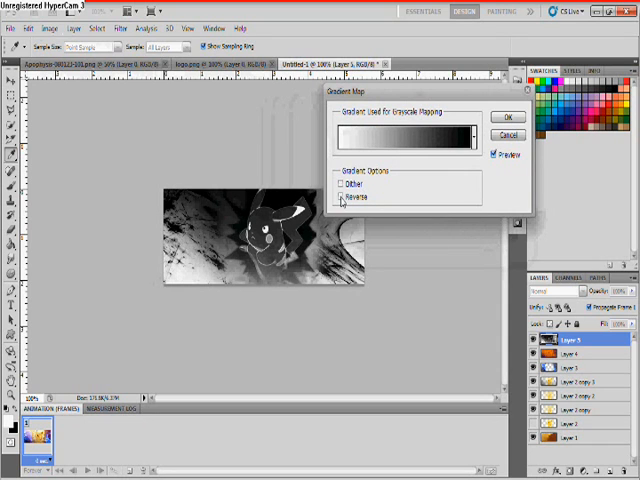
click(339, 197)
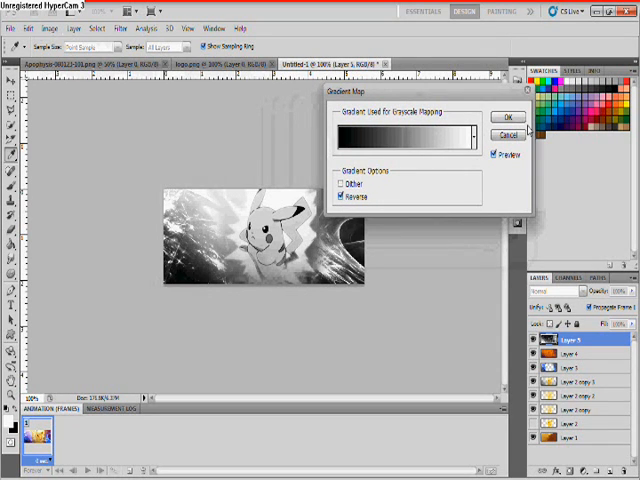
click(507, 117)
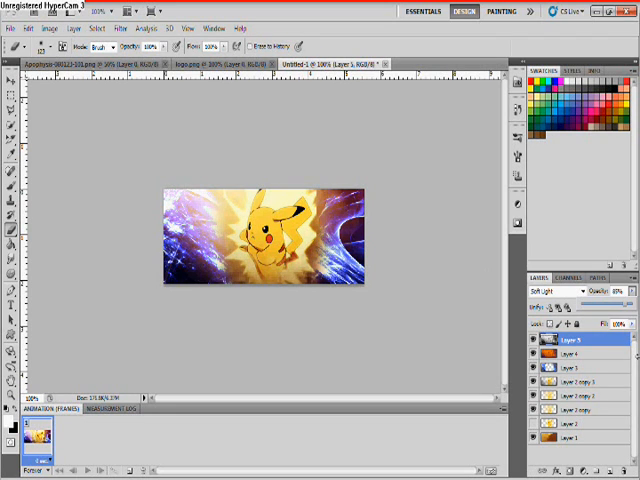
mouse_move(9, 315)
text(SixxZeroOne)
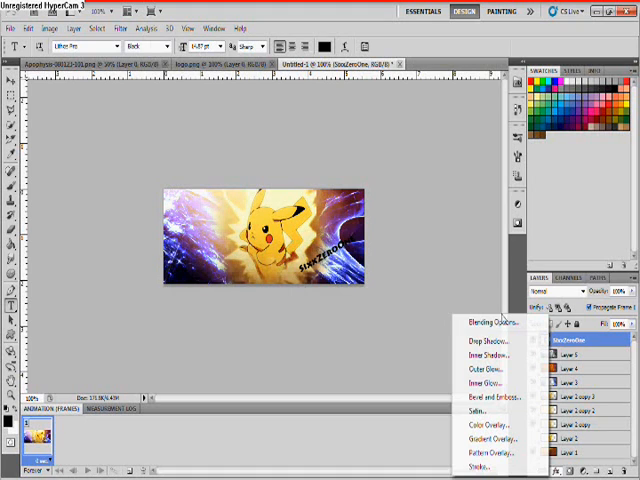
Step: Apply Drop Shadow and Bevel and Emboss styles to the SixxZeroOne text layer
click(378, 227)
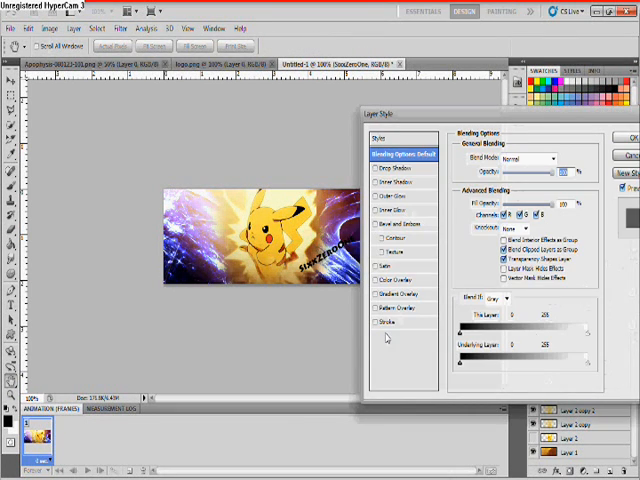
click(372, 170)
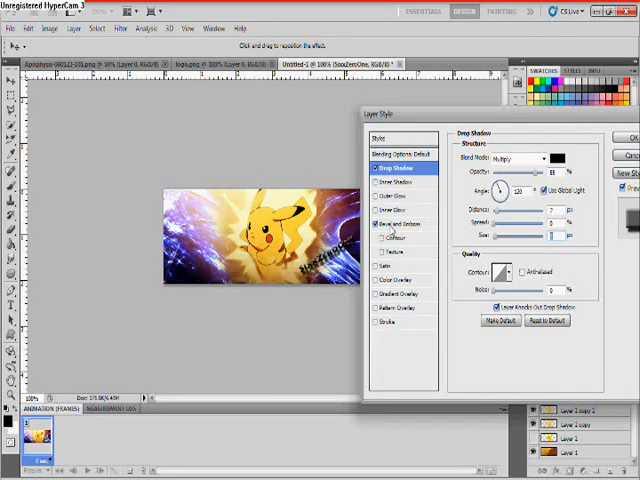
click(380, 225)
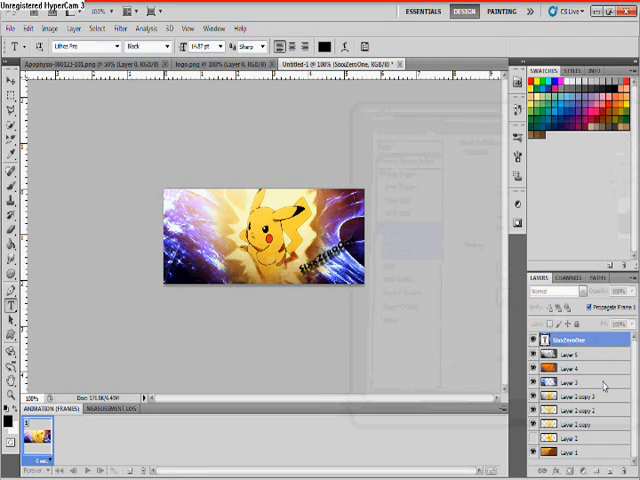
click(627, 345)
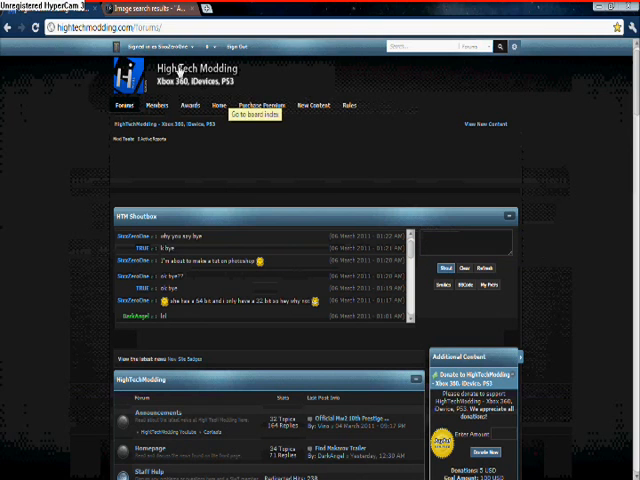
mouse_move(600, 175)
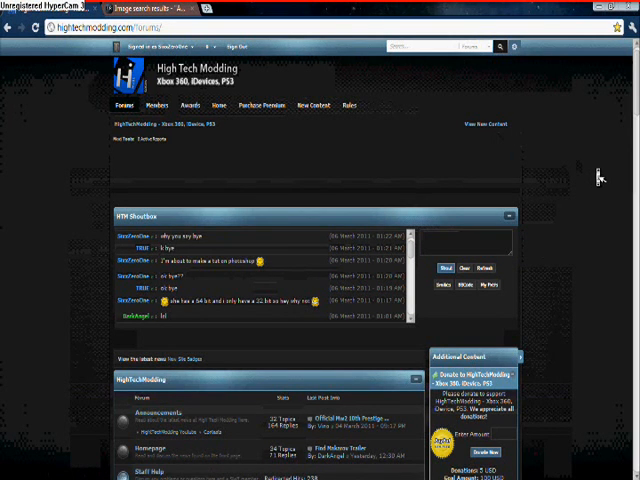
Step: Scroll to the Graphics board and open the SOTW #3 topic
scroll(down, 3)
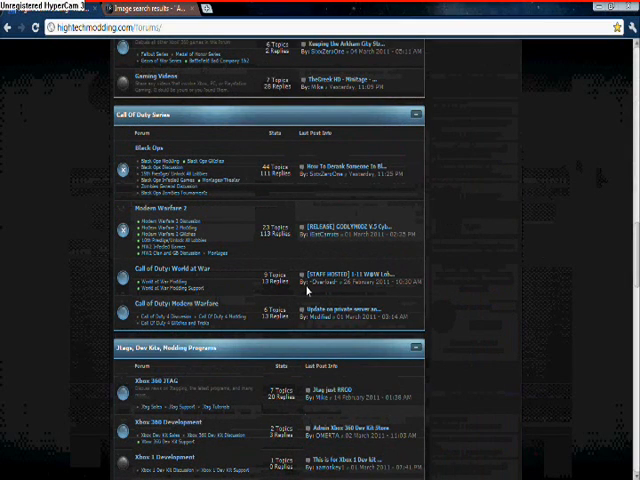
scroll(down, 3)
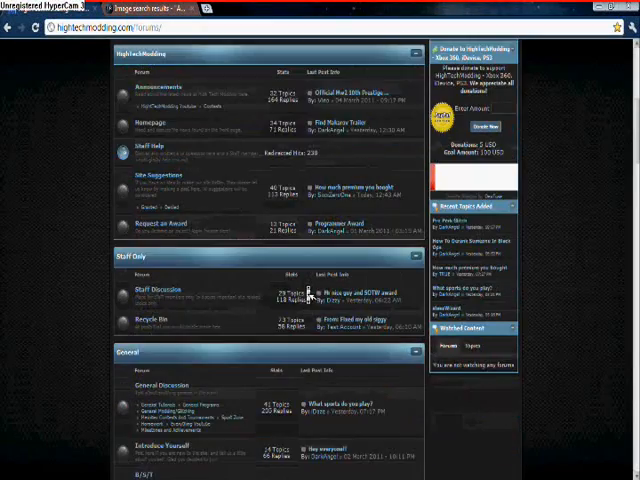
scroll(down, 3)
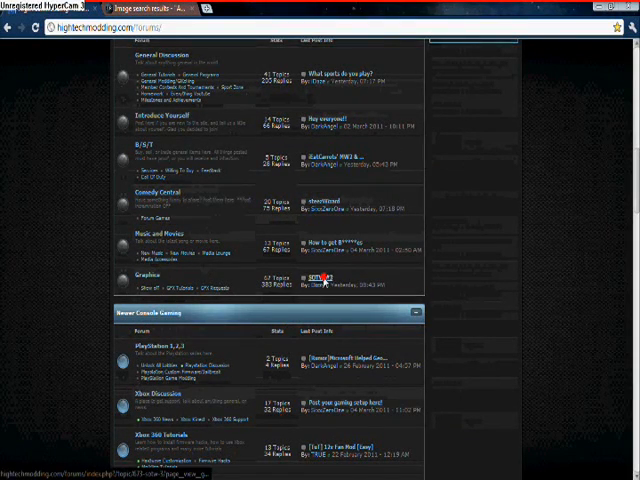
click(305, 277)
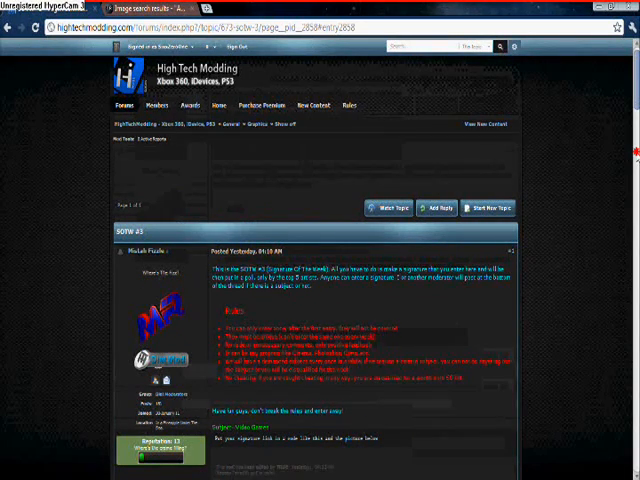
scroll(down, 3)
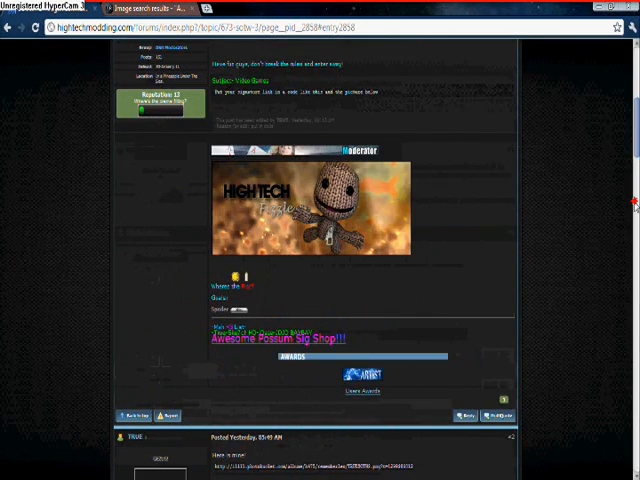
scroll(down, 3)
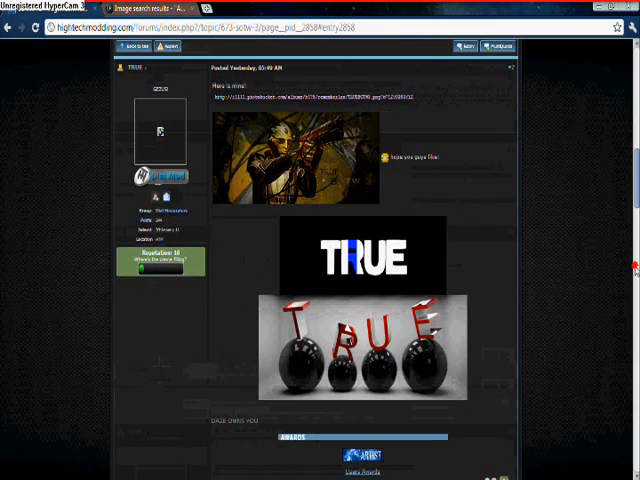
scroll(down, 3)
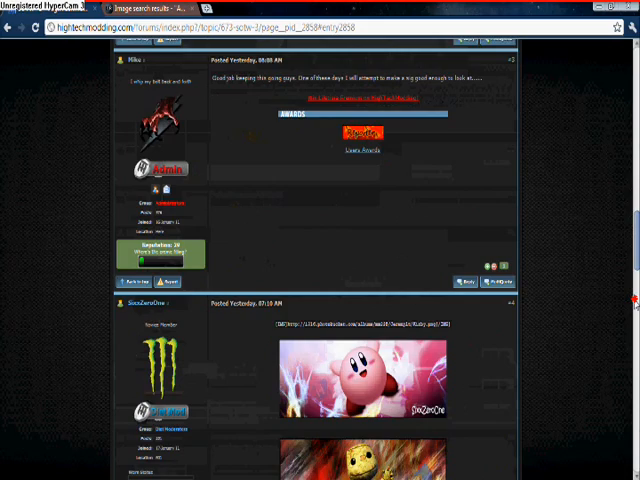
scroll(down, 3)
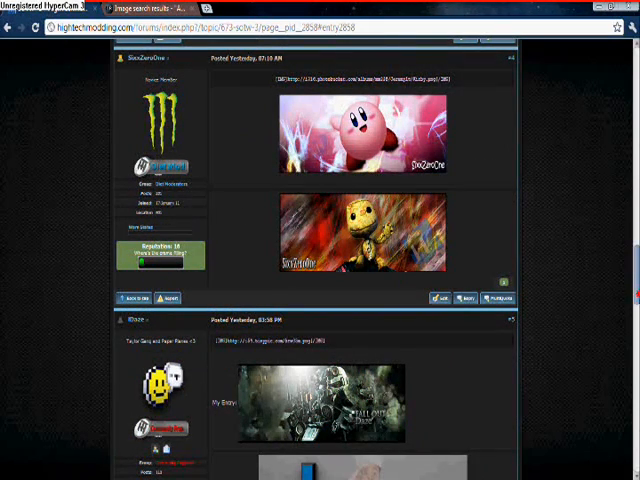
scroll(down, 3)
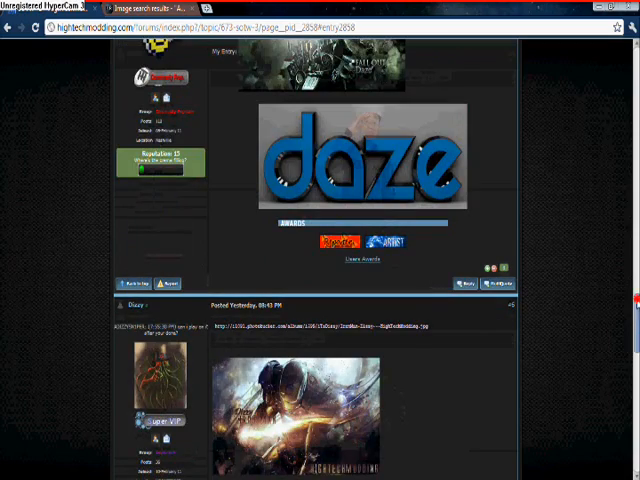
scroll(down, 3)
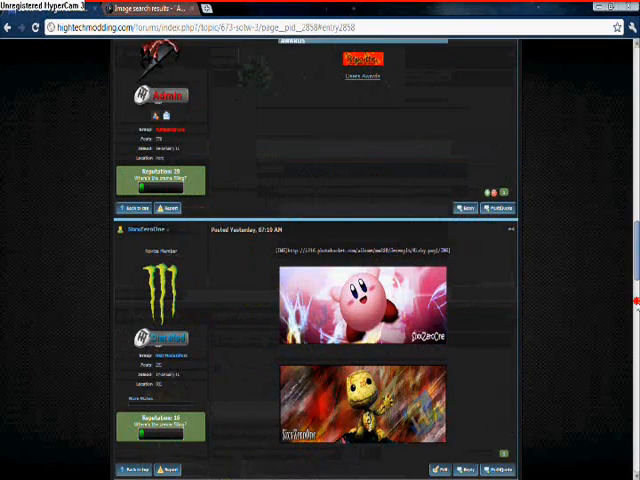
scroll(down, 3)
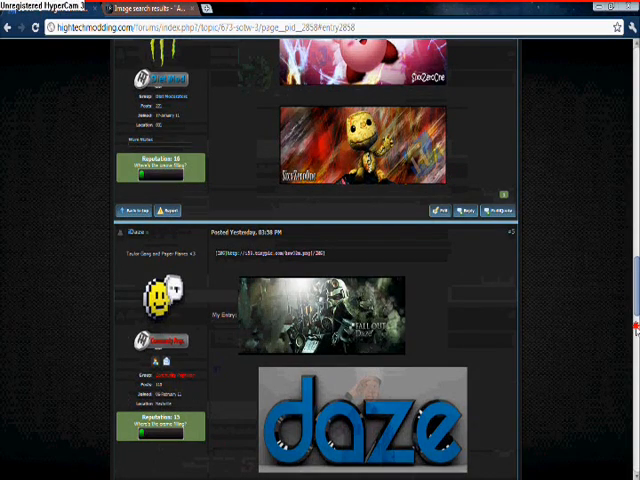
scroll(down, 3)
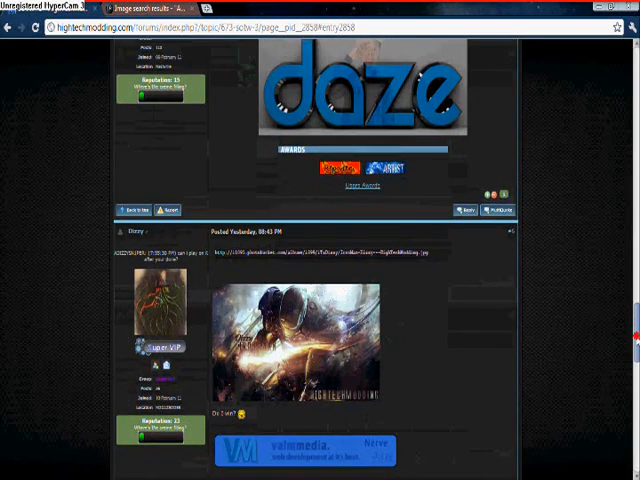
scroll(down, 3)
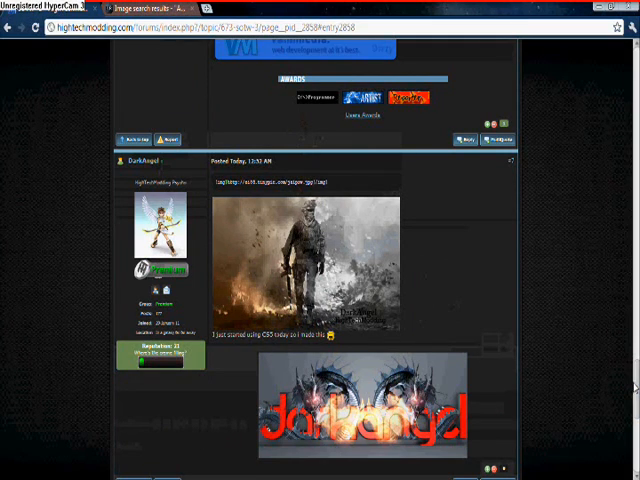
scroll(up, 3)
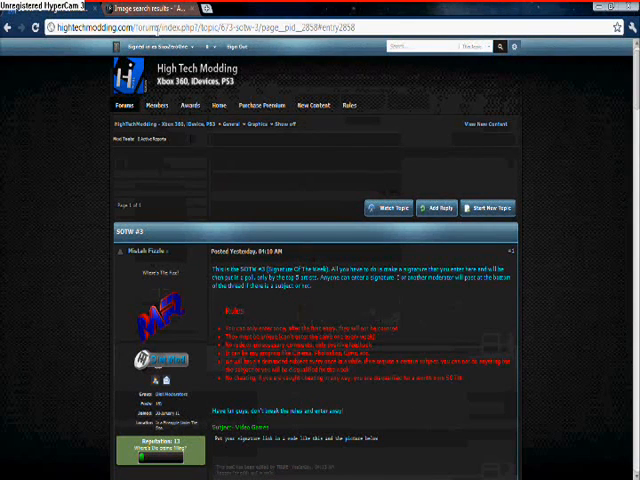
mouse_move(272, 229)
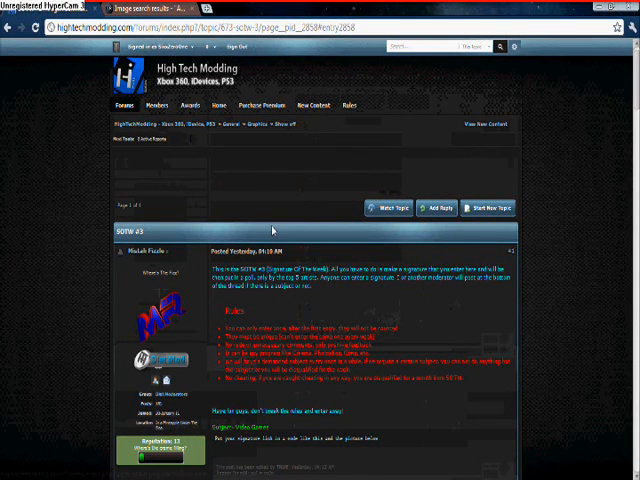